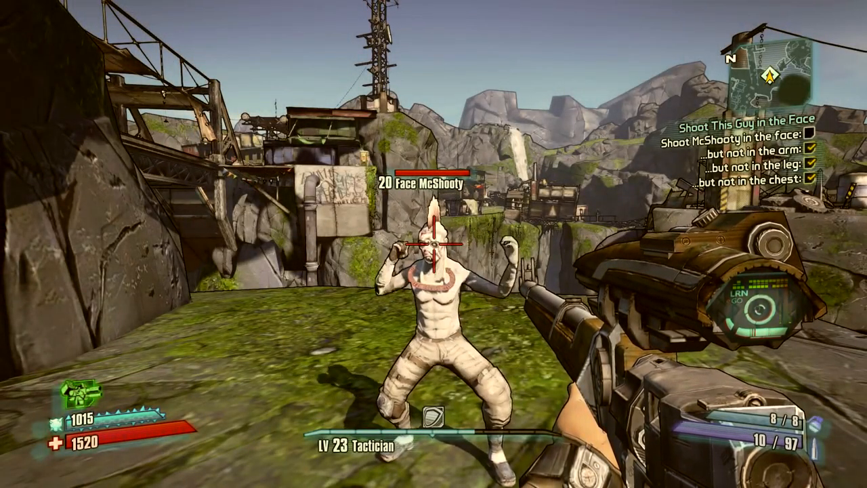
pyautogui.click(427, 246)
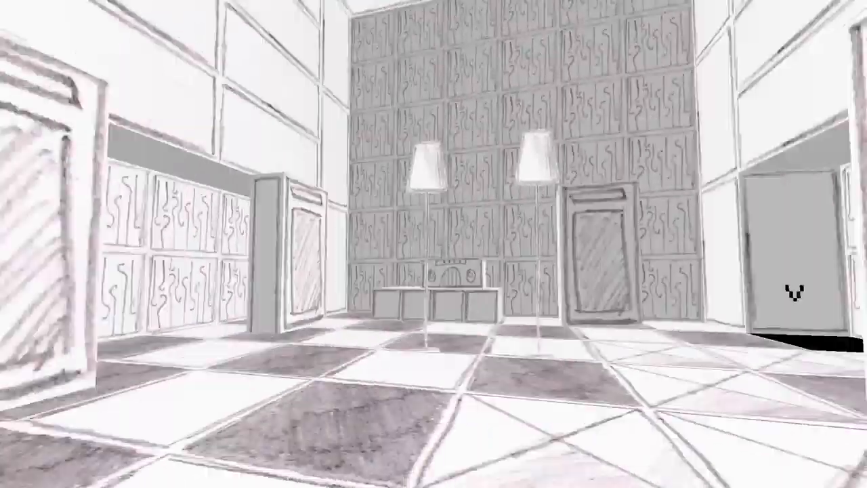
pyautogui.press('Escape')
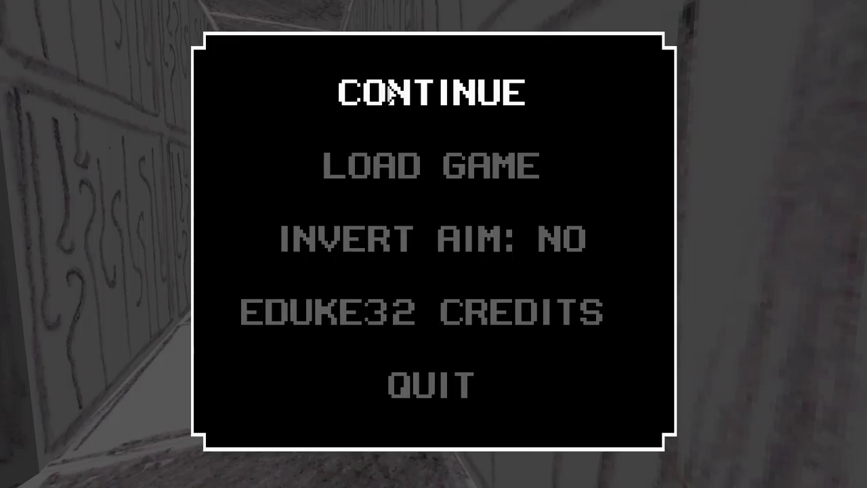
pyautogui.click(430, 93)
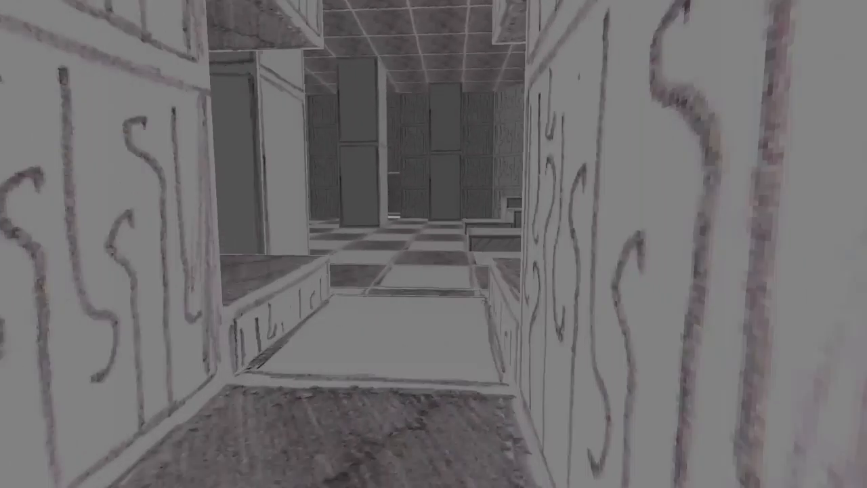